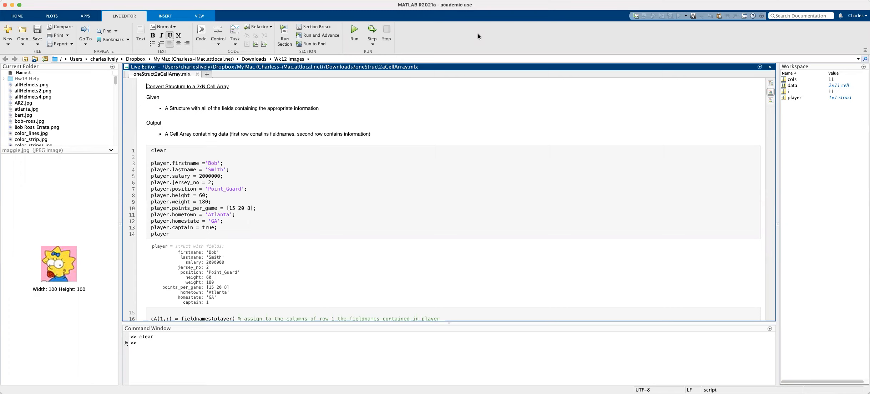
{"action": "mouse_move", "coordinate": [227, 173]}
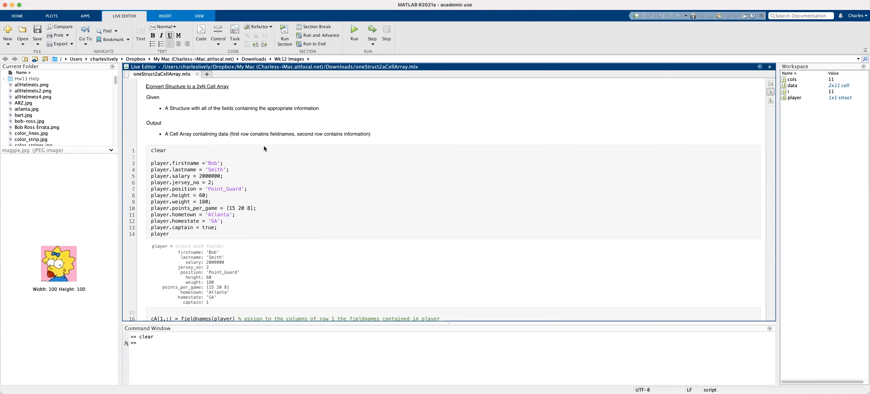
{"action": "mouse_move", "coordinate": [270, 130]}
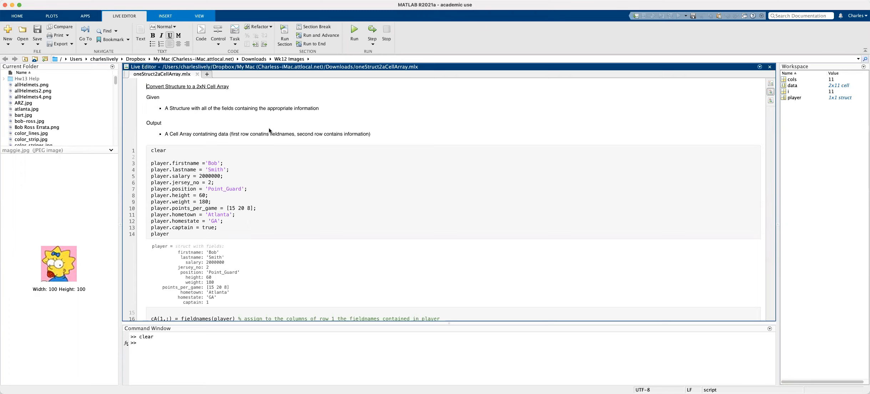
{"action": "mouse_move", "coordinate": [219, 111]}
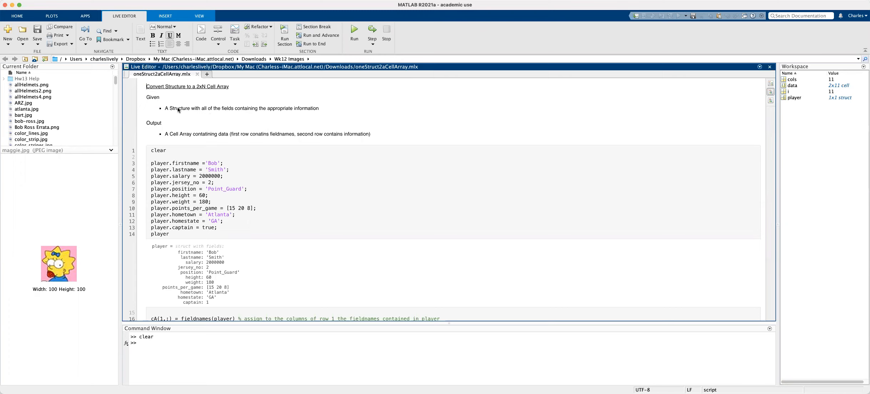
{"action": "mouse_move", "coordinate": [185, 118]}
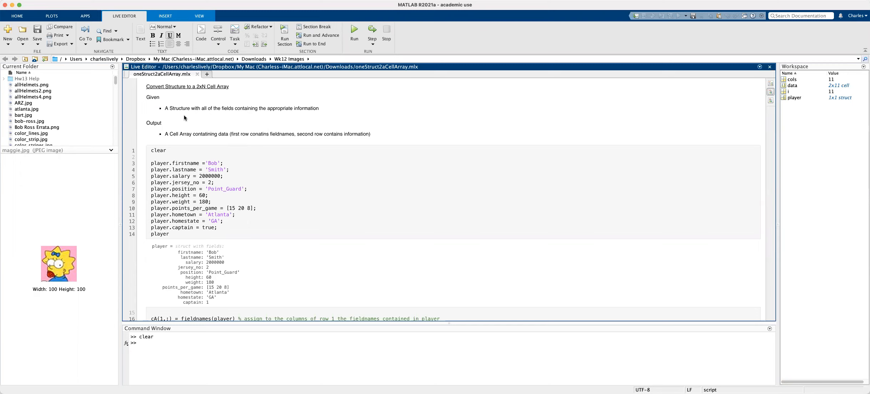
{"action": "mouse_move", "coordinate": [192, 147]}
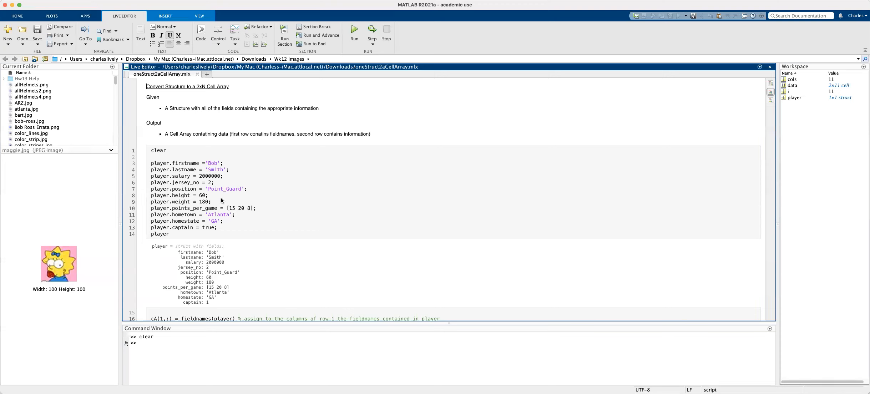
{"action": "mouse_move", "coordinate": [220, 193]}
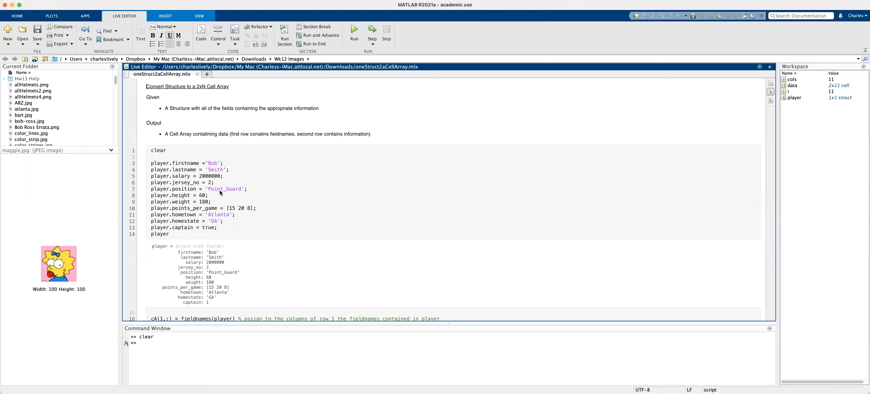
{"action": "mouse_move", "coordinate": [171, 168]}
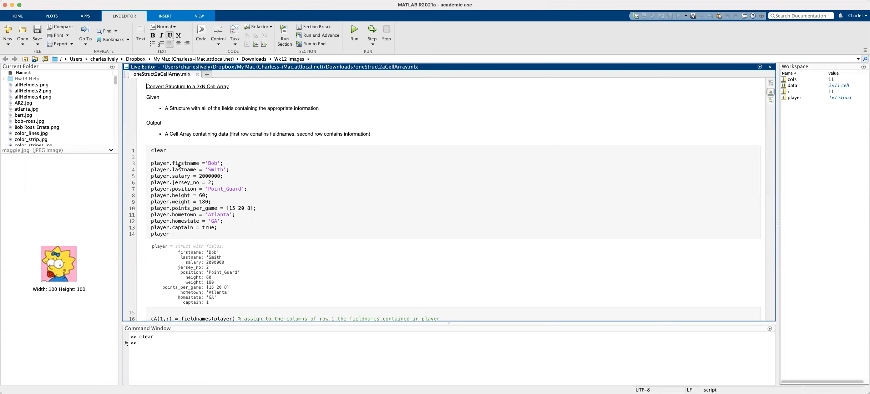
{"action": "mouse_move", "coordinate": [185, 184]}
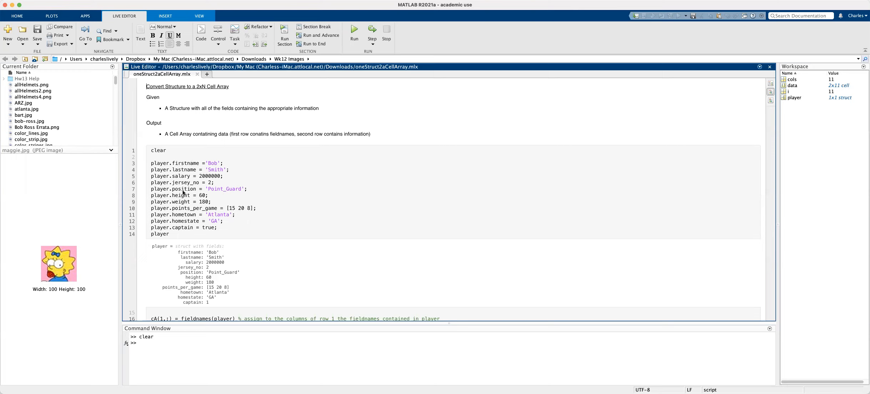
{"action": "mouse_move", "coordinate": [183, 199]}
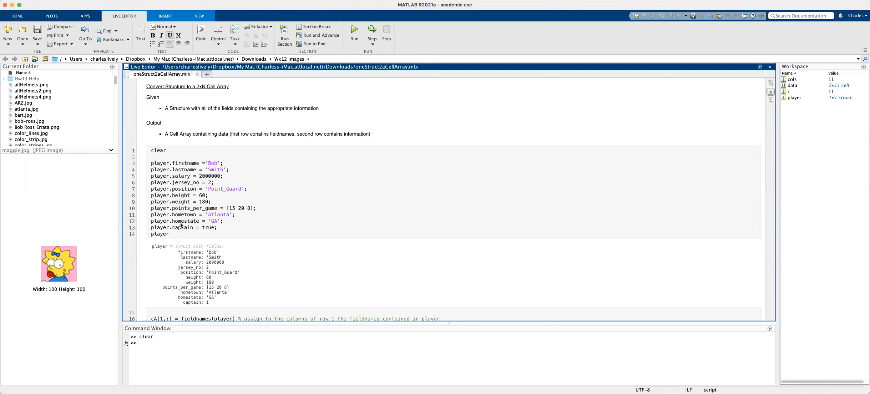
Run the live script and place the 2x11 cA cell array output beside the code
{"action": "left_click", "coordinate": [172, 234]}
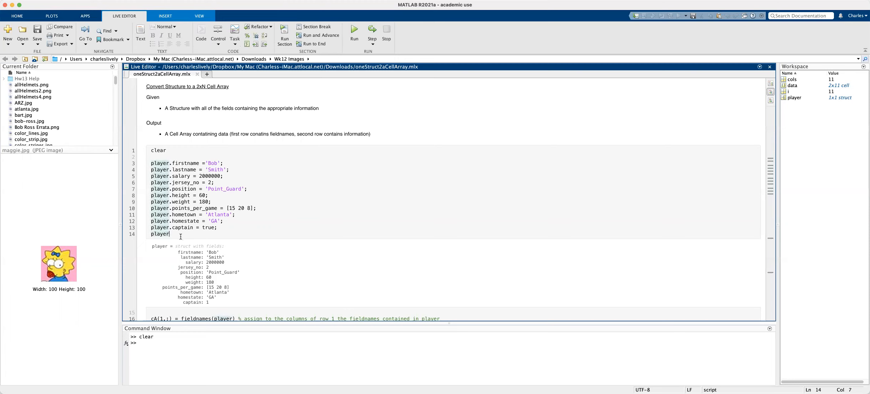
{"action": "left_click", "coordinate": [354, 31]}
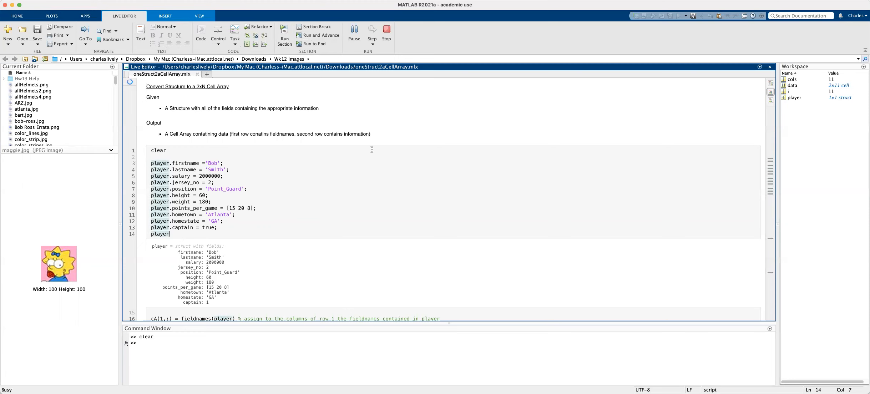
{"action": "mouse_move", "coordinate": [770, 83]}
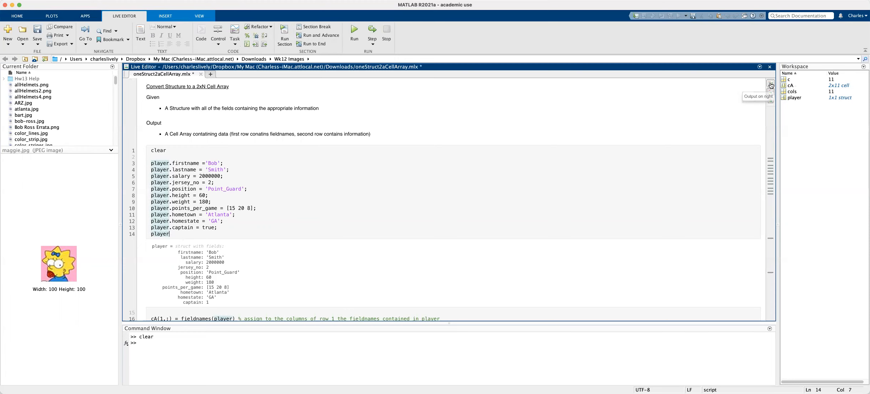
{"action": "left_click", "coordinate": [771, 85]}
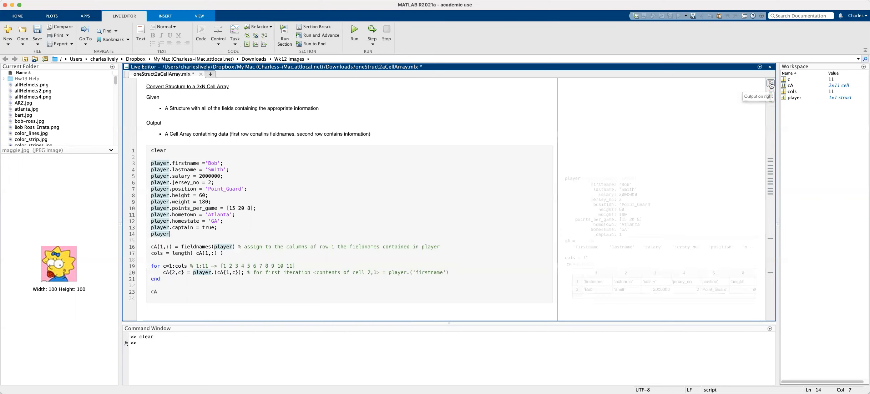
{"action": "left_click", "coordinate": [771, 84]}
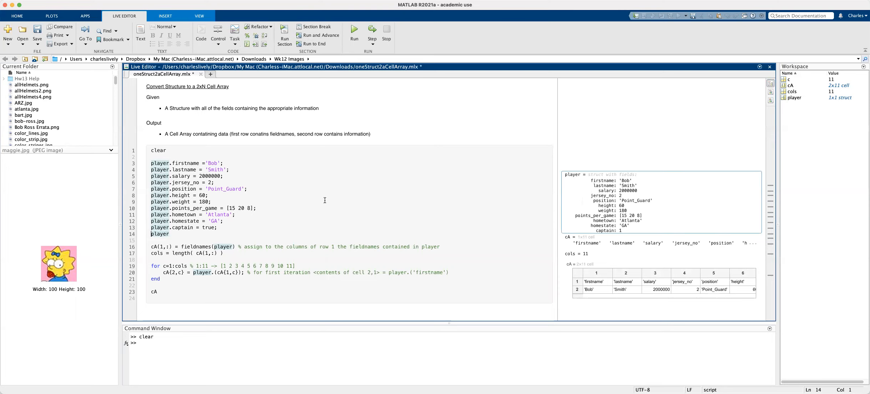
{"action": "mouse_move", "coordinate": [200, 247]}
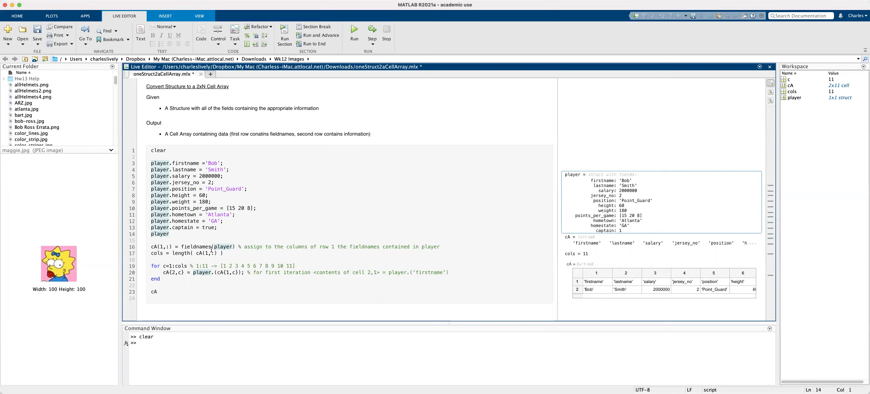
{"action": "mouse_move", "coordinate": [159, 234]}
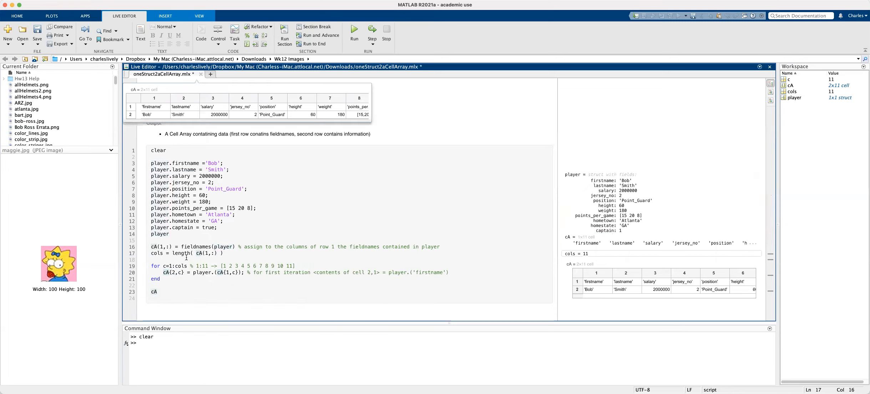
{"action": "scroll", "scroll_direction": "up", "scroll_amount": 3}
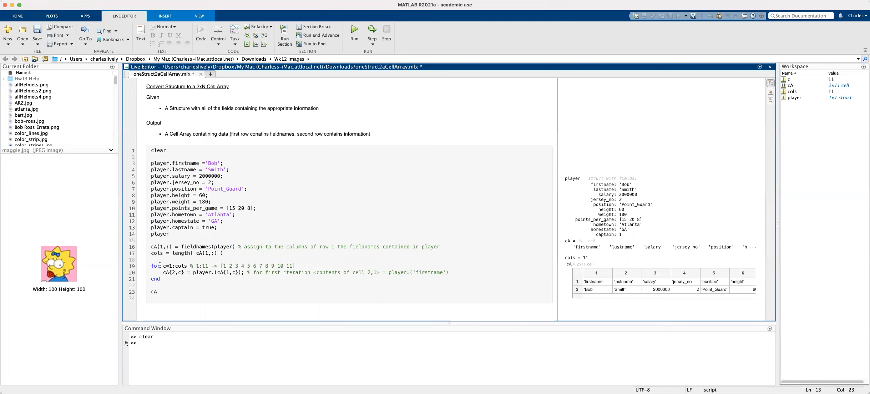
{"action": "mouse_move", "coordinate": [173, 266]}
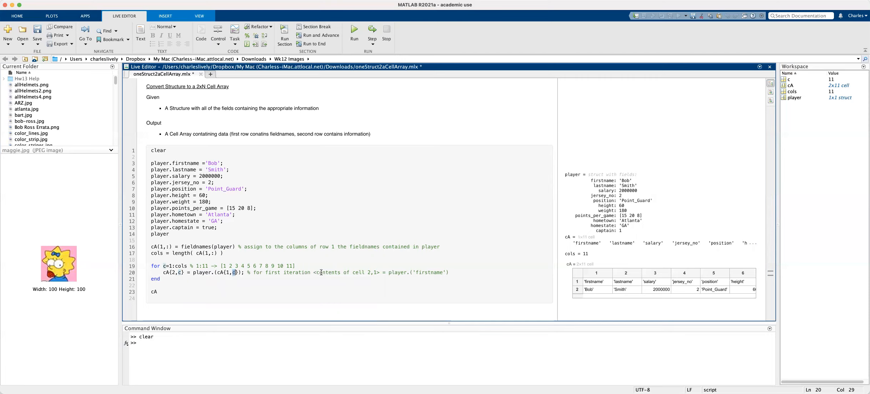
{"action": "mouse_move", "coordinate": [347, 272]}
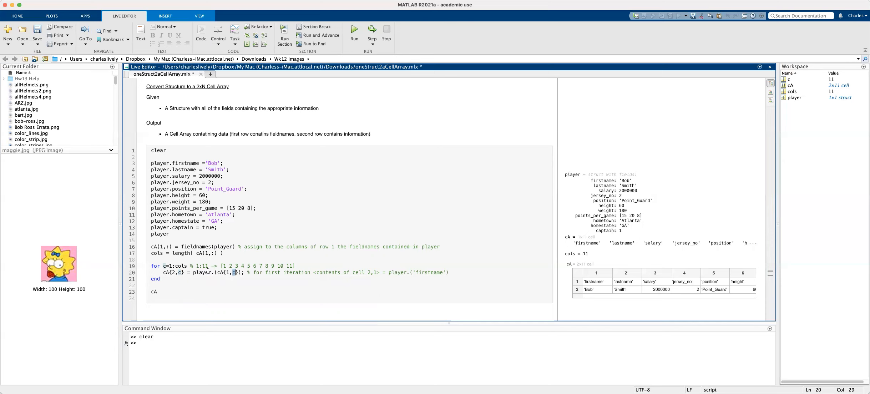
{"action": "mouse_move", "coordinate": [181, 273]}
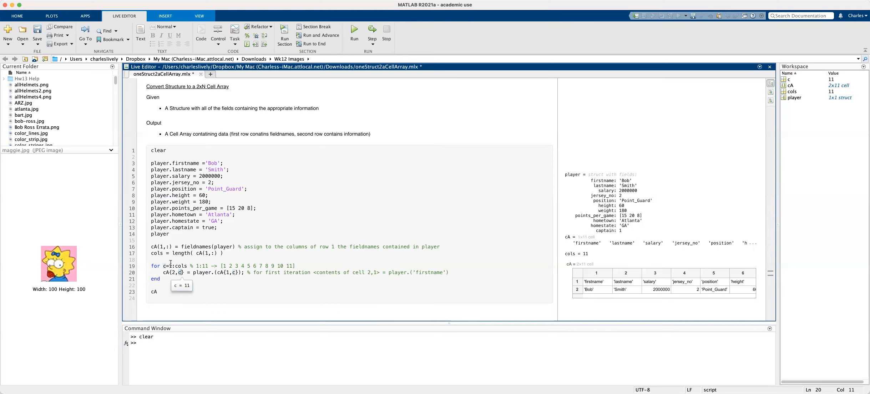
{"action": "mouse_move", "coordinate": [171, 263]}
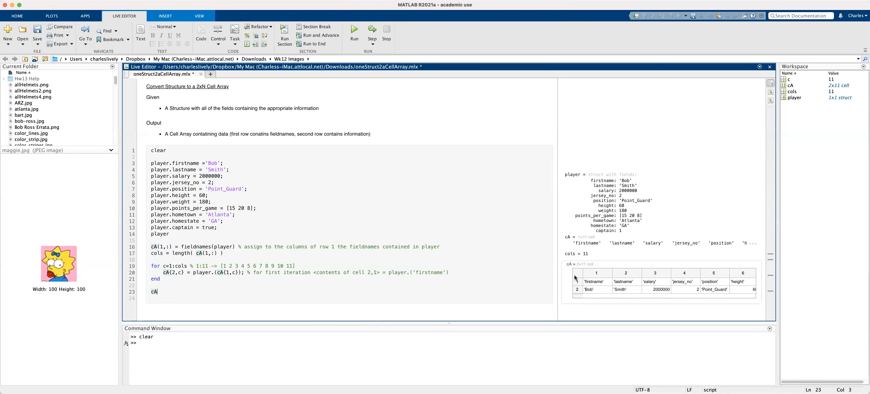
{"action": "mouse_move", "coordinate": [645, 288]}
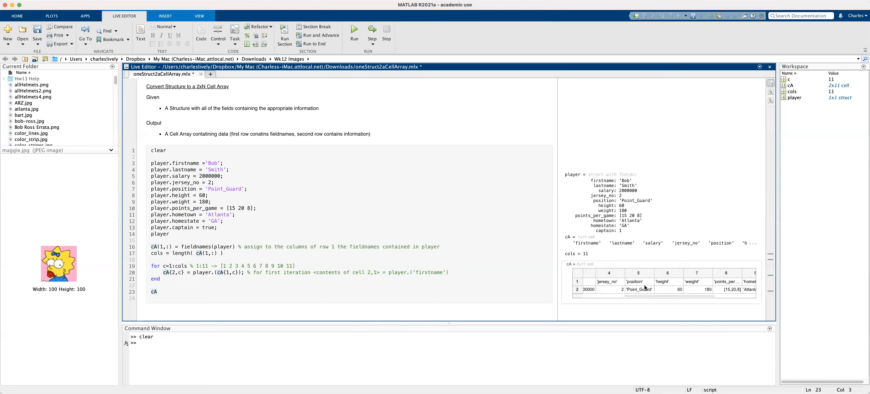
Scroll the cA output right to columns 6-11, ending with homestate 'GA' and captain 1
{"action": "scroll", "scroll_direction": "right", "scroll_amount": 3}
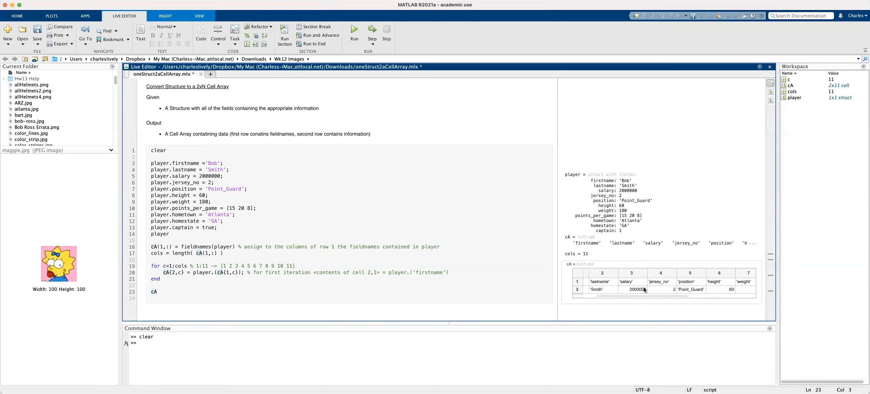
{"action": "scroll", "scroll_direction": "right", "scroll_amount": 3}
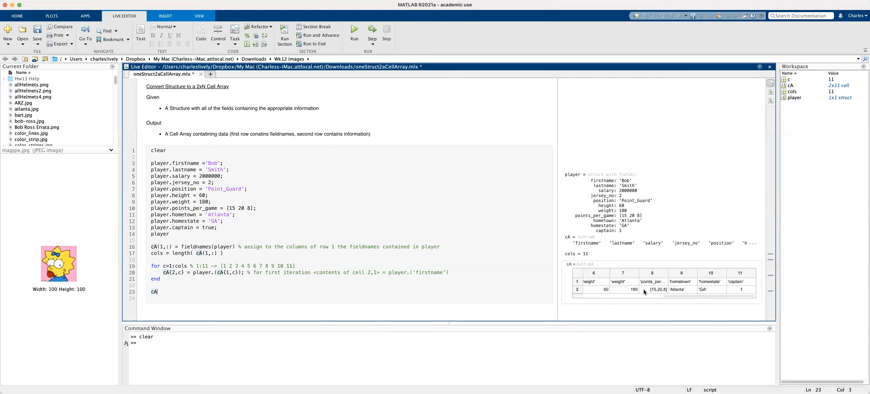